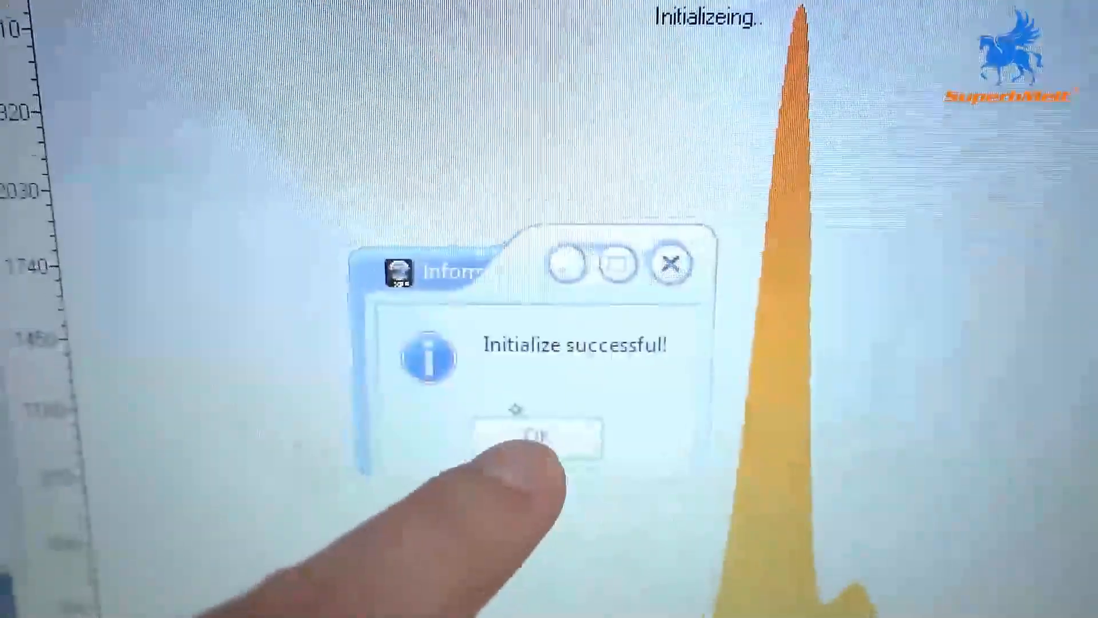
Step: Dismiss the 'Initialize successful!' message to return to the spectrum display with its dominant peak
{"action": "left_click", "coordinate": [535, 439]}
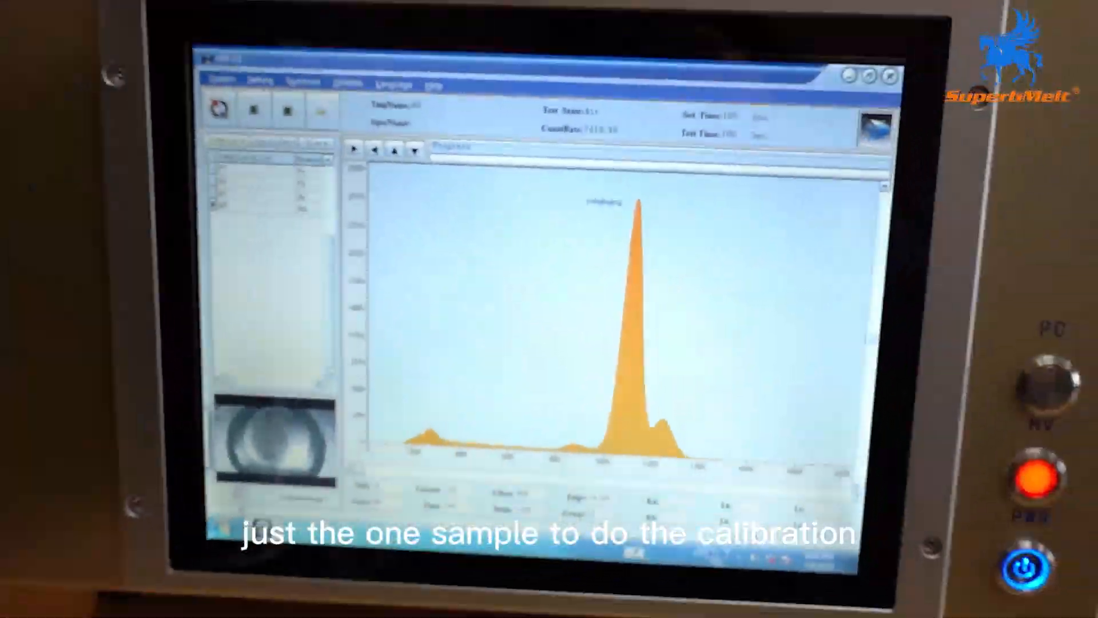